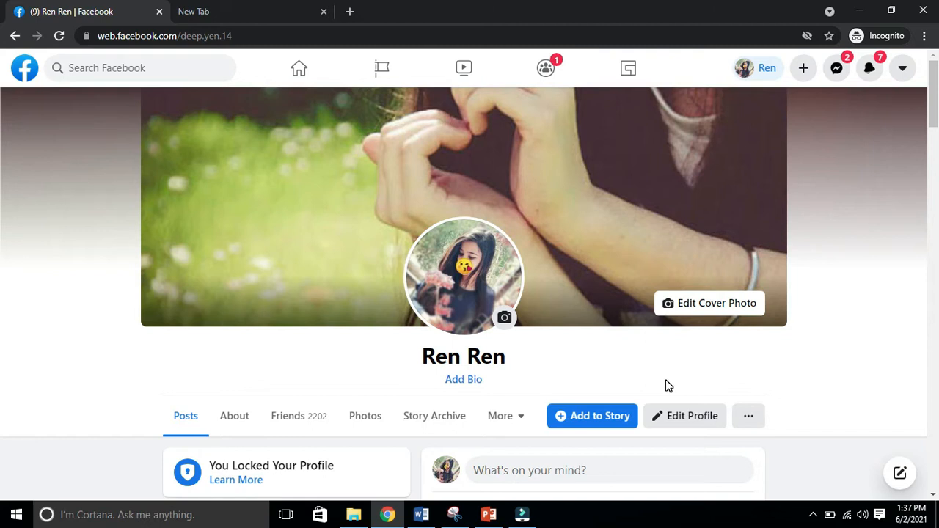
mouse_move(903, 69)
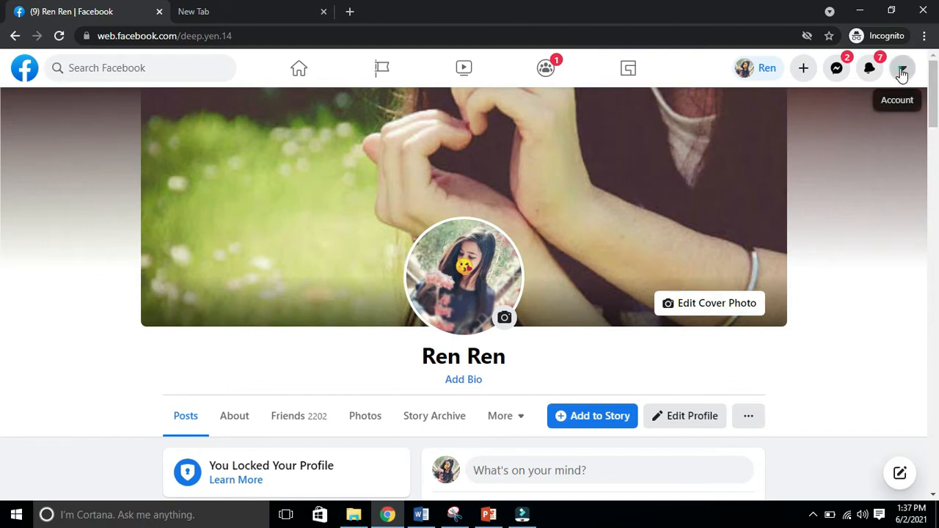
Reach the Facebook Settings page via the account menu's Settings & Privacy option.
left_click(901, 69)
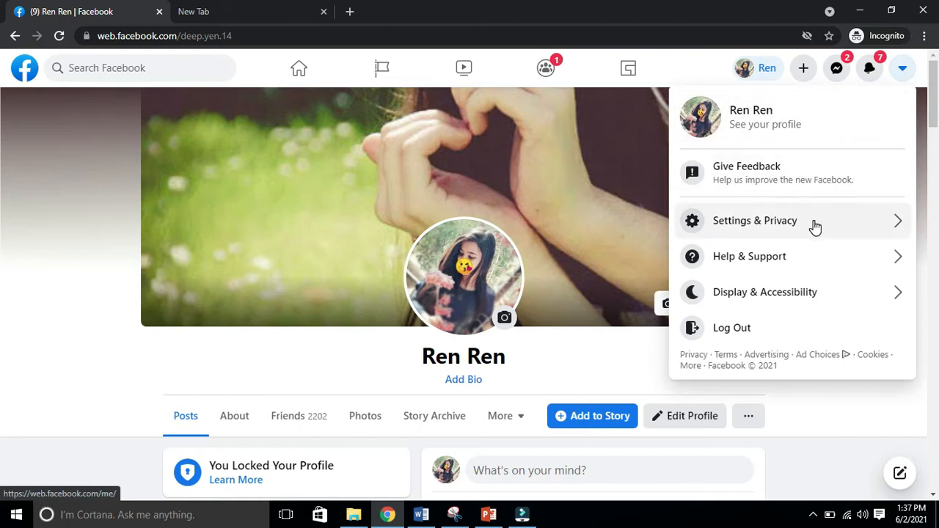
left_click(754, 220)
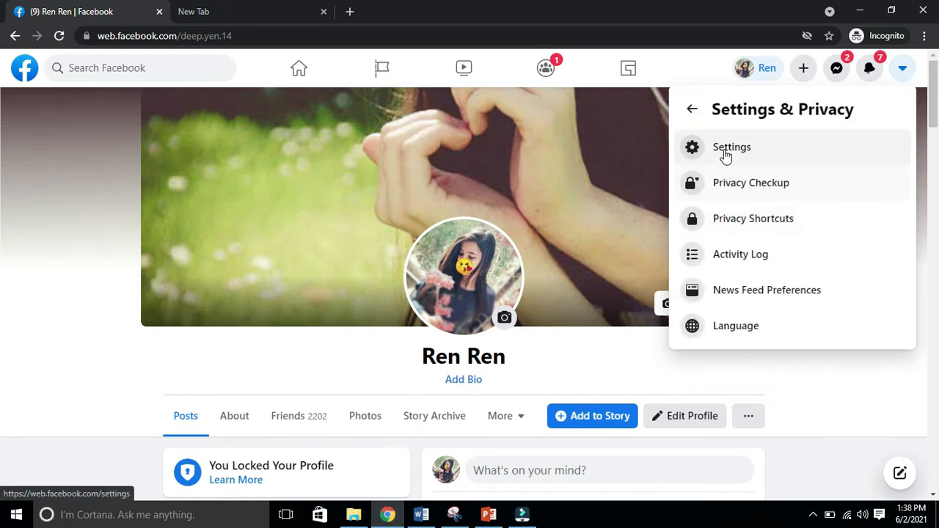
left_click(730, 146)
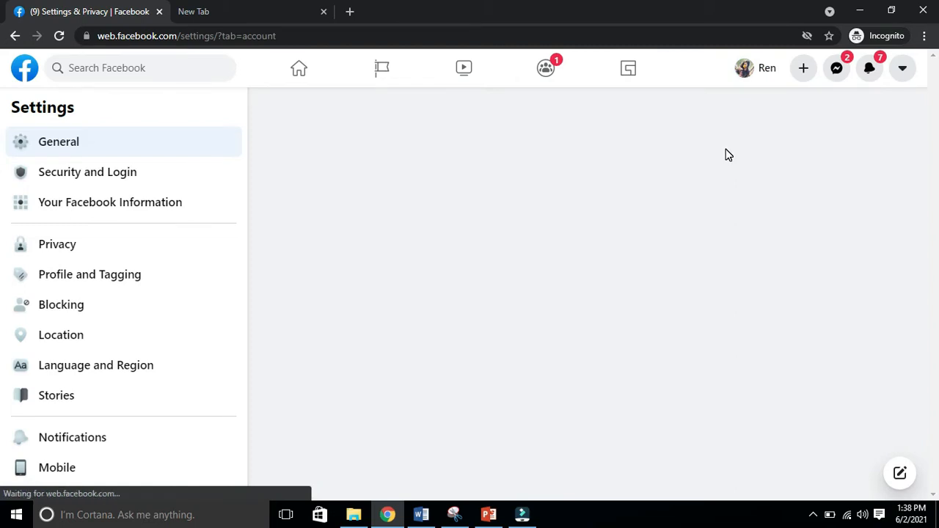
Begin editing the account name in General Account Settings.
left_click(59, 140)
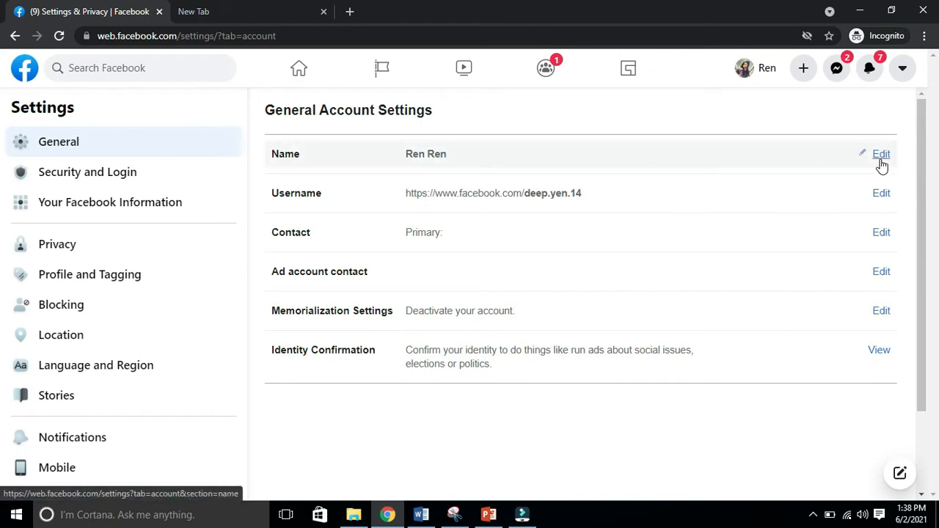
left_click(880, 154)
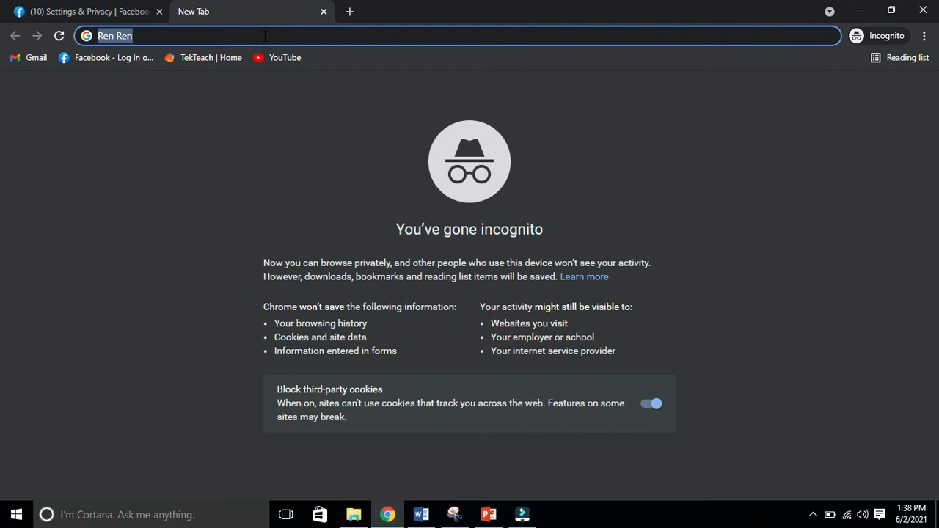
Search for 'google translate' in a new browser tab to bring up the translation tool.
type("gOO")
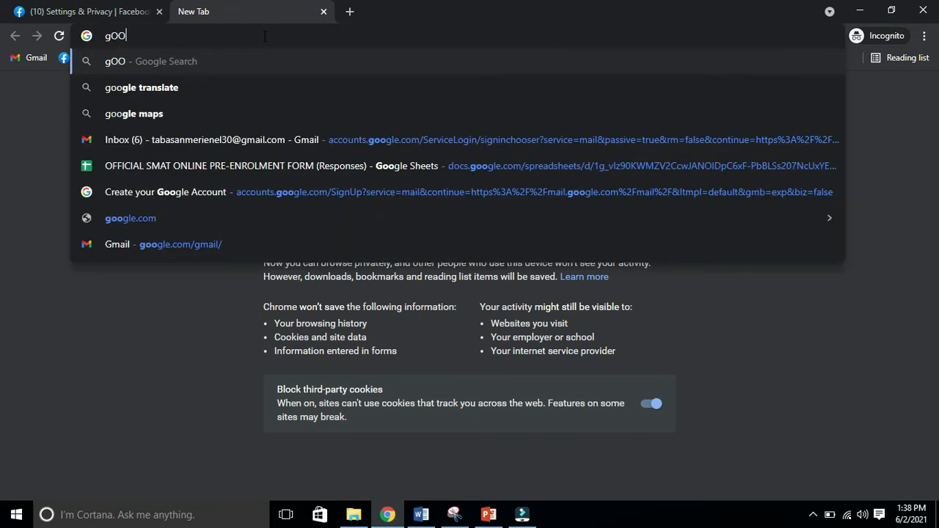
left_click(141, 88)
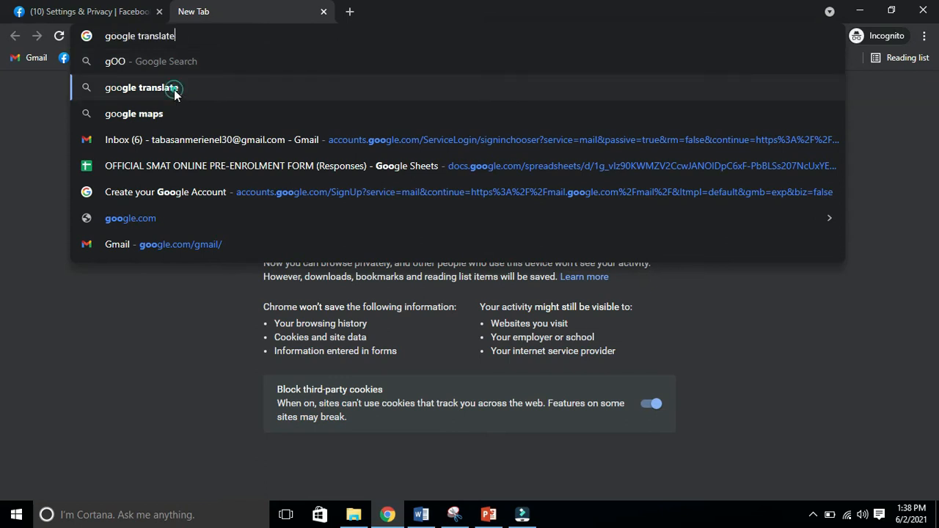
left_click(142, 88)
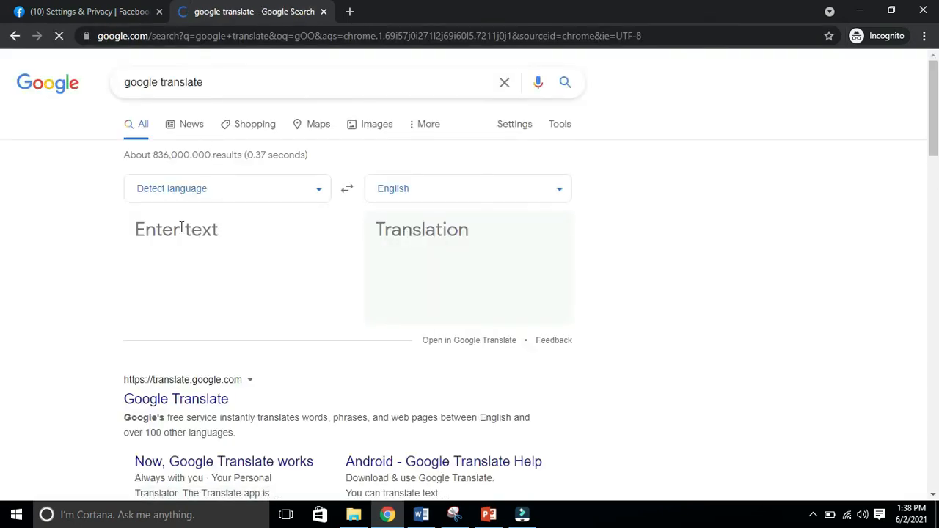
Translate 'Ren Ren', trying Japanese and Korean before settling on Chinese (Simplified).
type("Ren Ren")
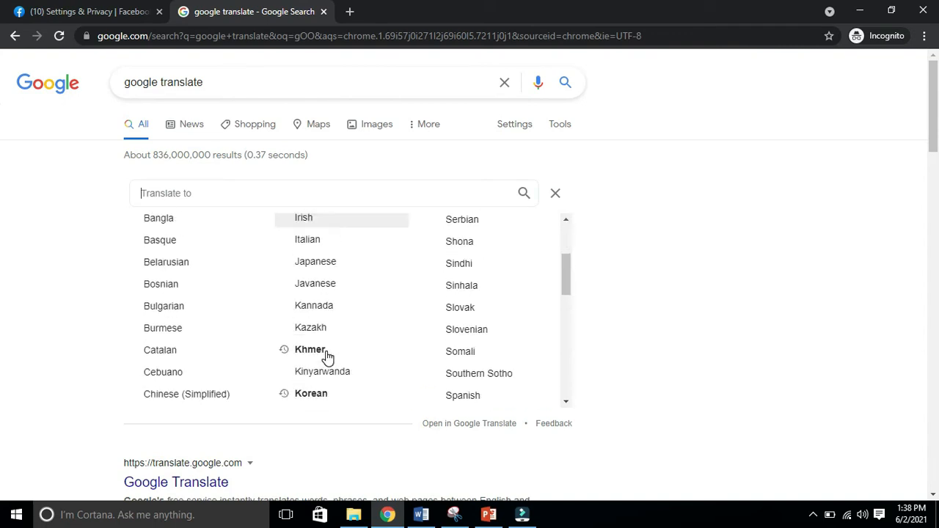
scroll("down", 3)
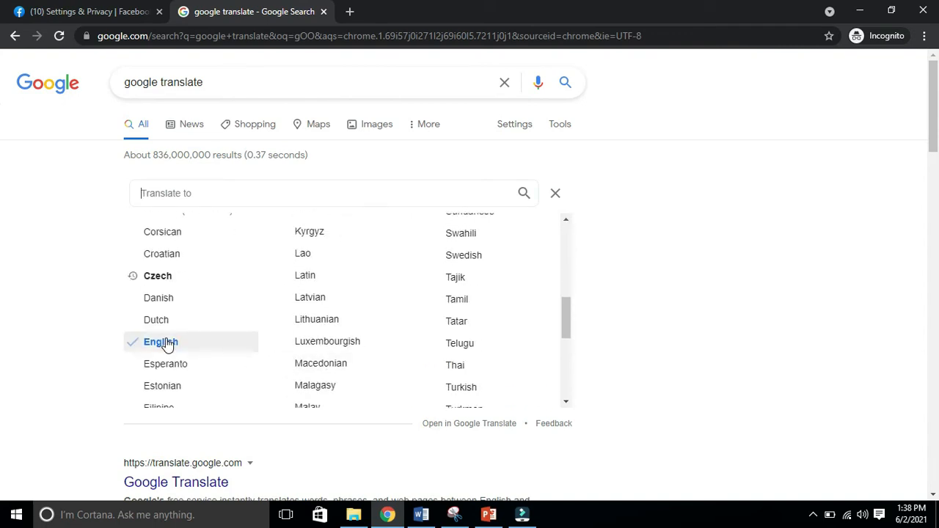
scroll("up", 3)
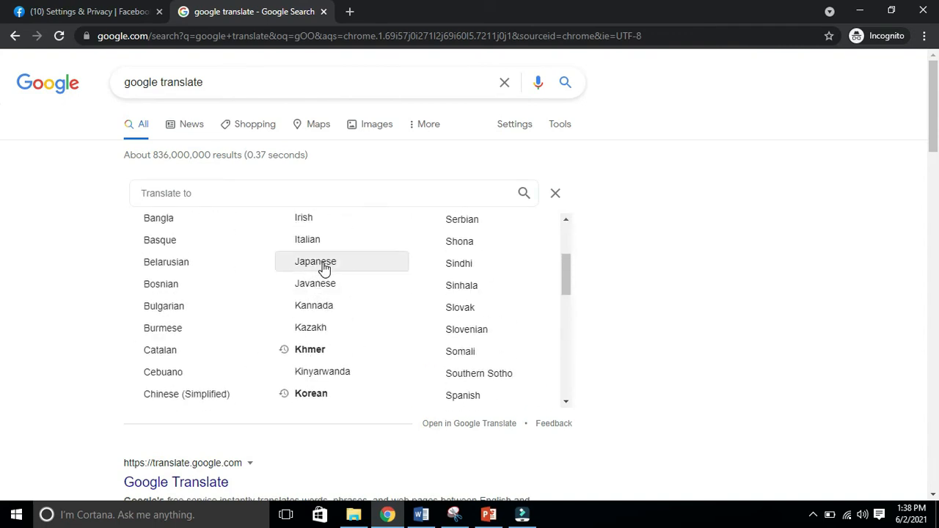
left_click(314, 261)
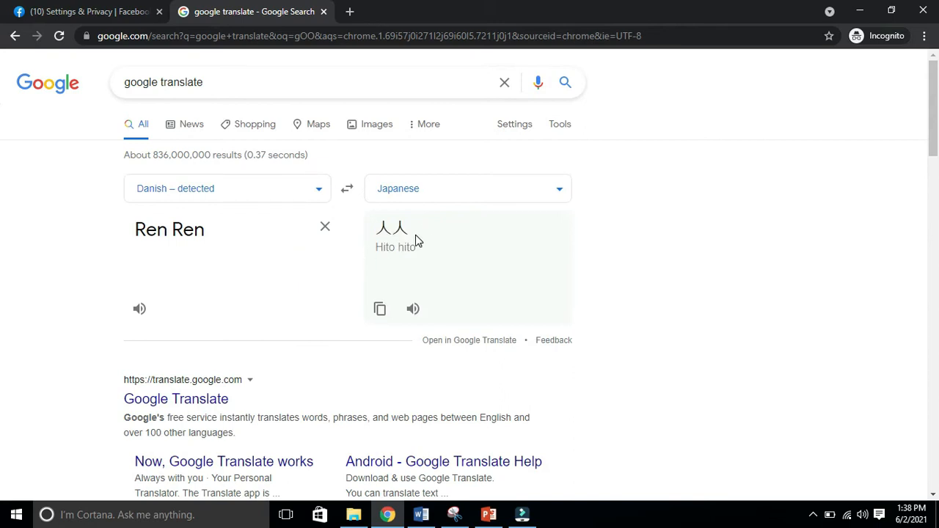
mouse_move(450, 203)
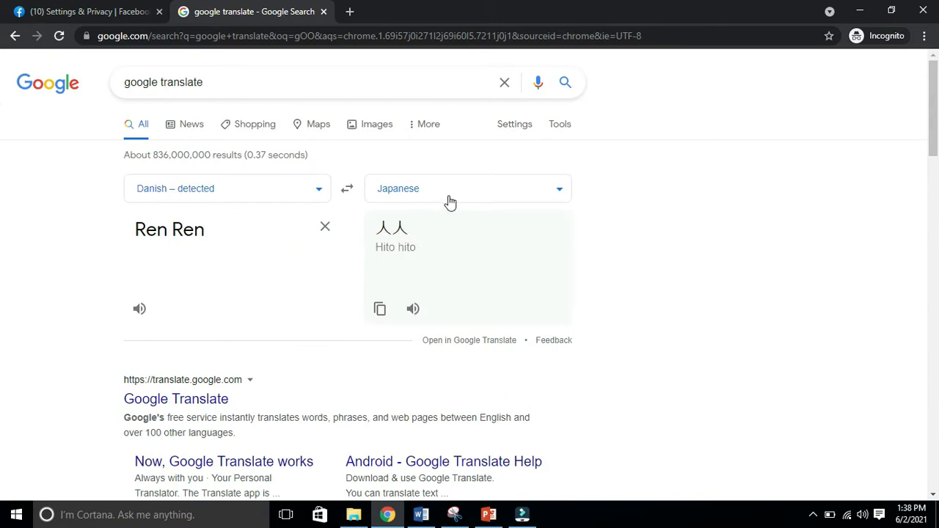
left_click(467, 188)
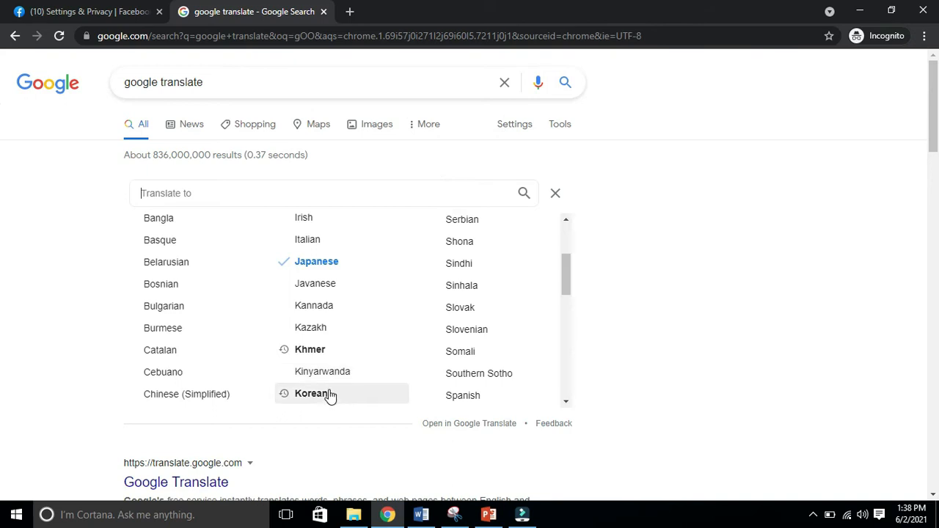
left_click(311, 393)
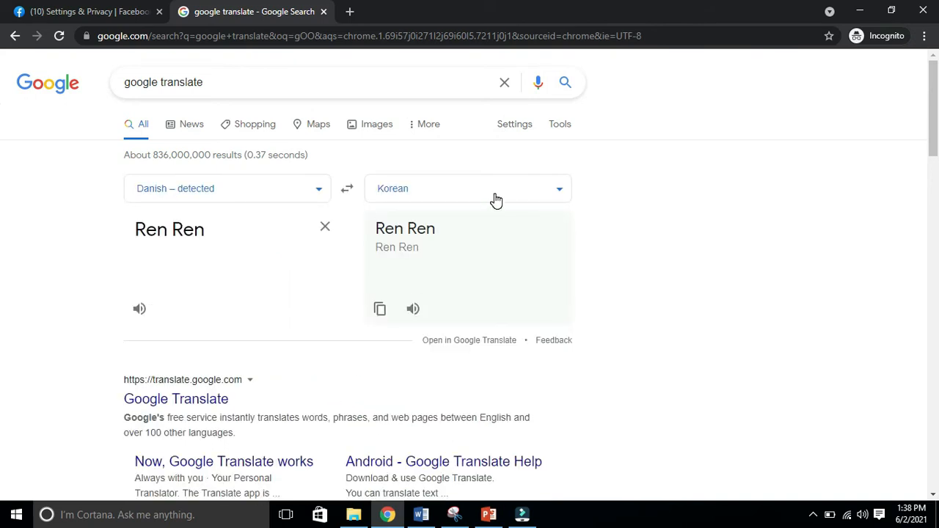
left_click(468, 187)
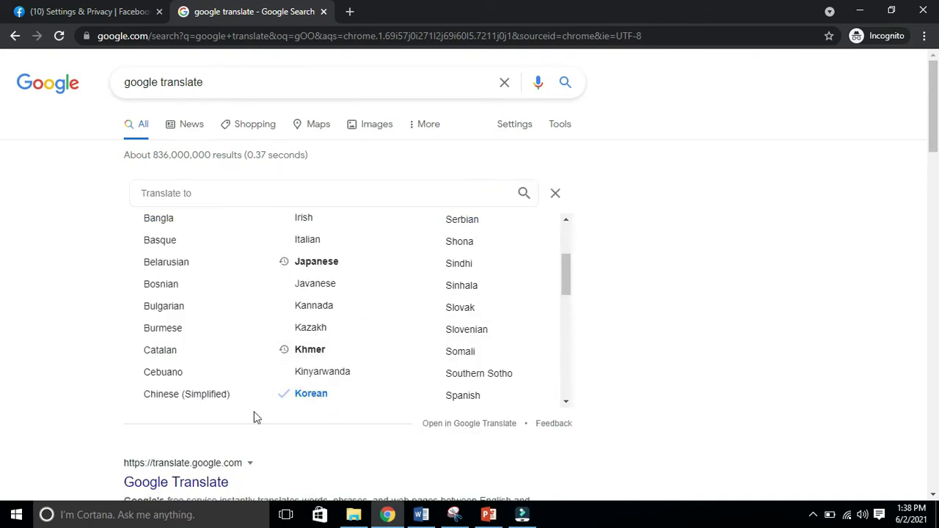
left_click(186, 394)
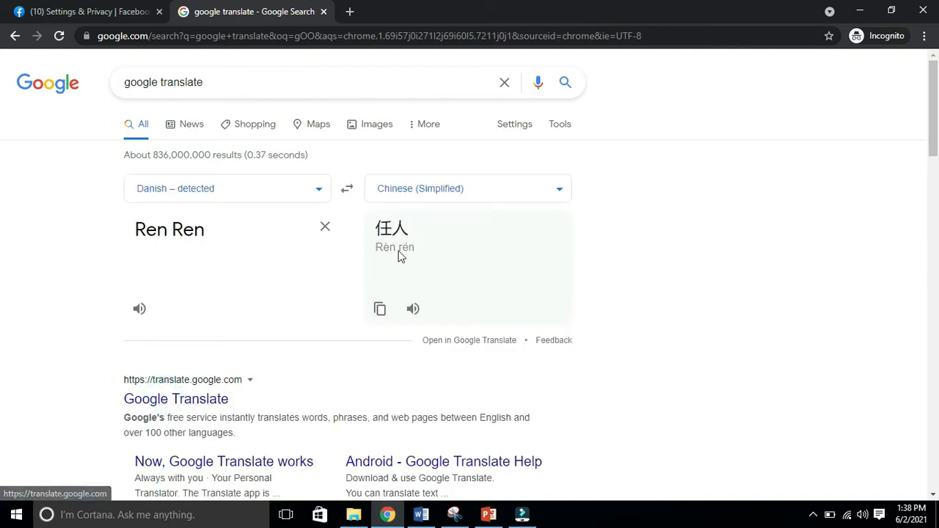
Copy the translated characters 任人 and return to the Facebook settings tab.
double_click(390, 229)
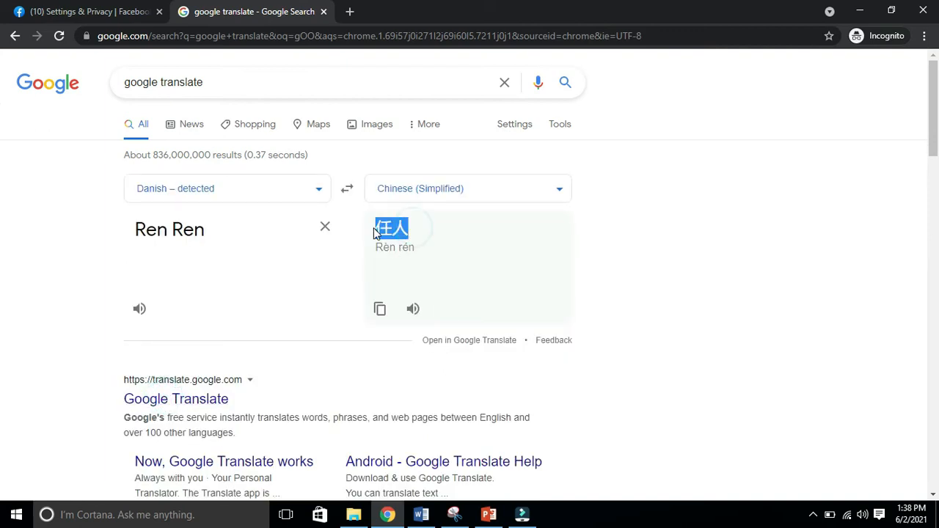
left_click(408, 233)
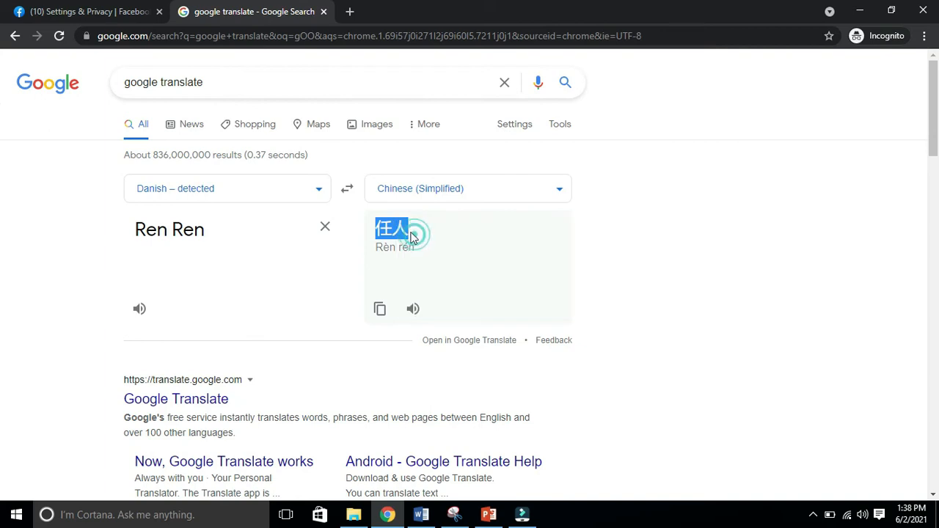
left_click(88, 12)
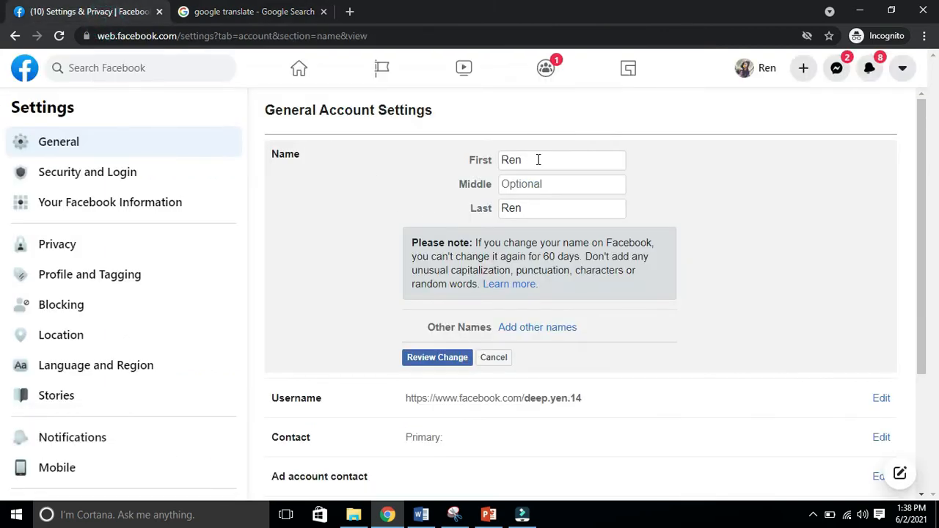
Enter first name 任 and last name 人 and submit the change for review.
type("任人")
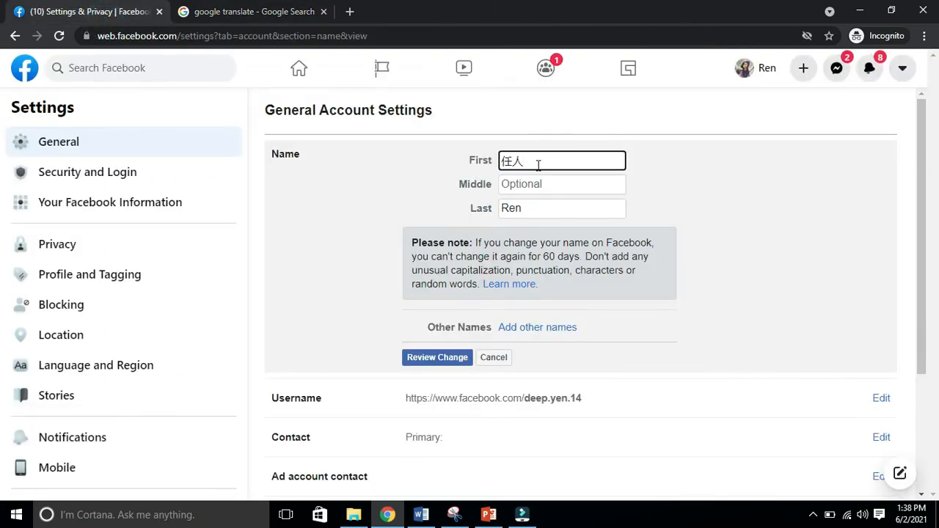
key("Backspace")
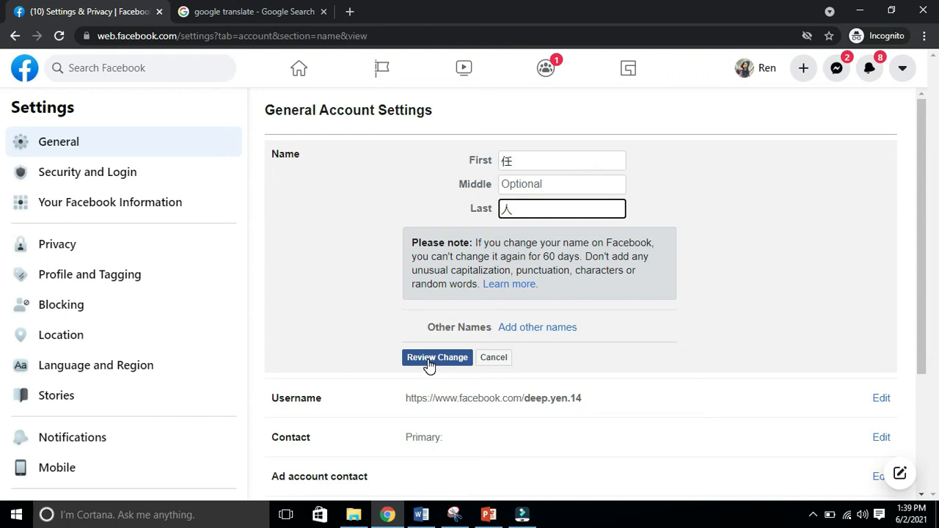
left_click(437, 358)
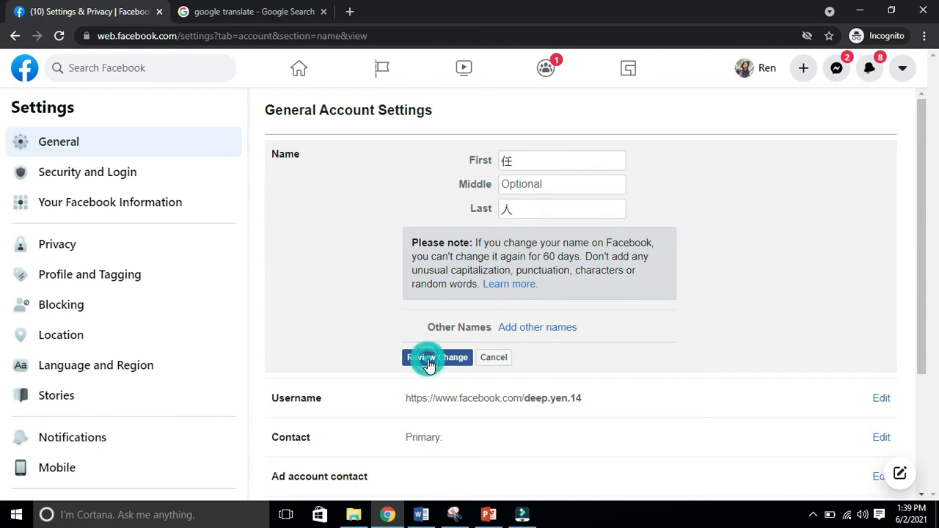
left_click(431, 358)
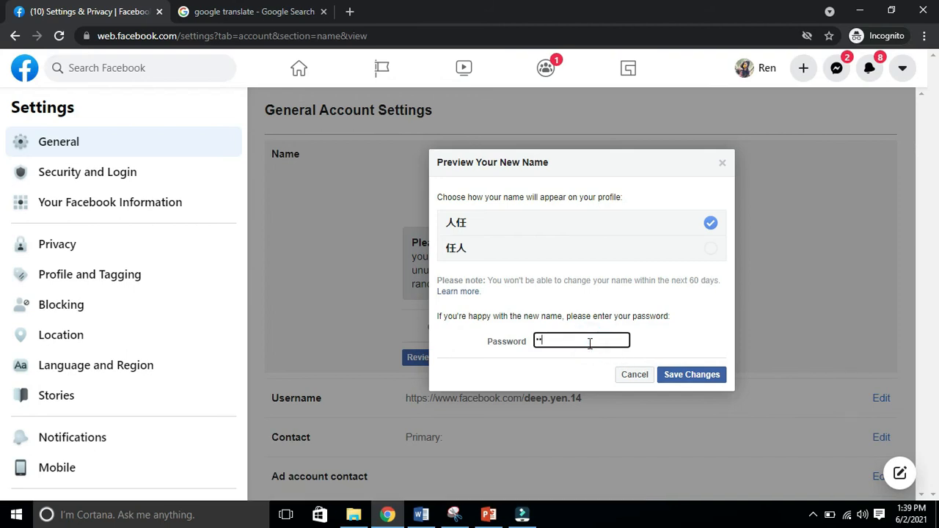
Confirm with the account password and save the new name 人任.
type("password")
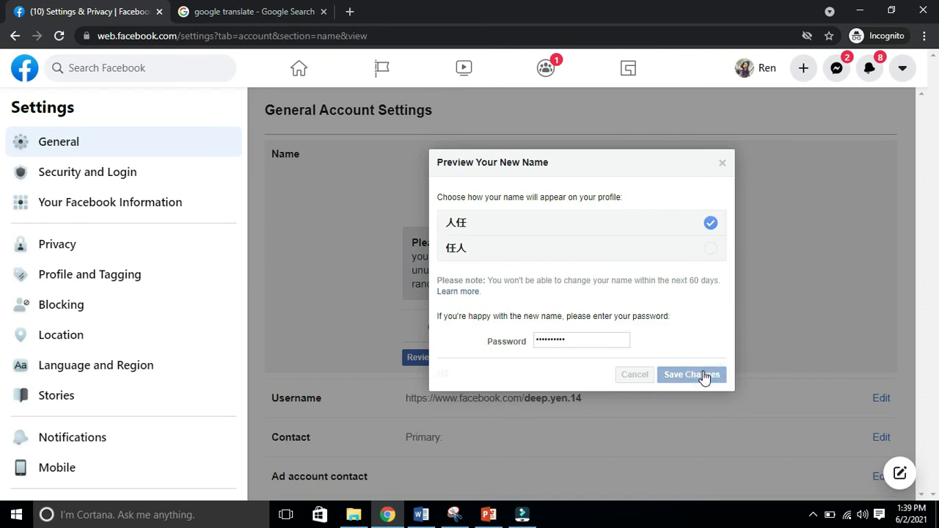
left_click(689, 376)
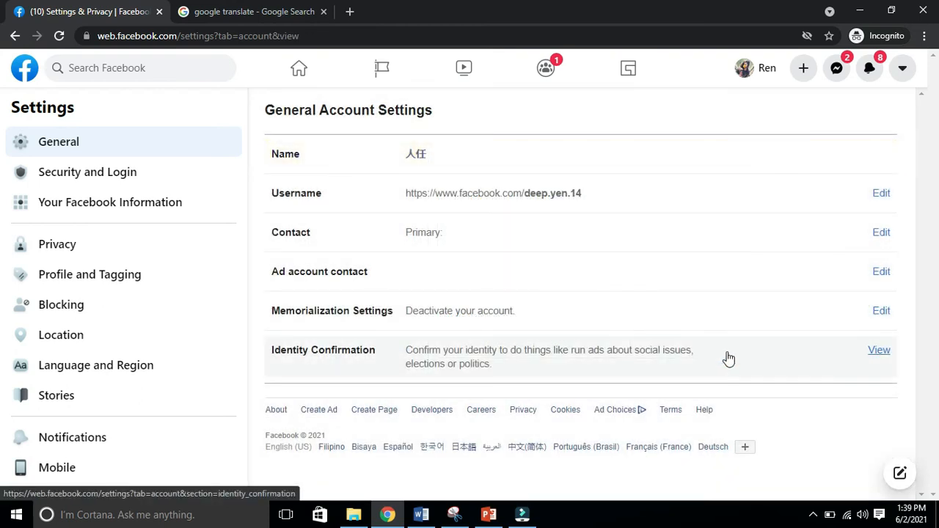
mouse_move(124, 202)
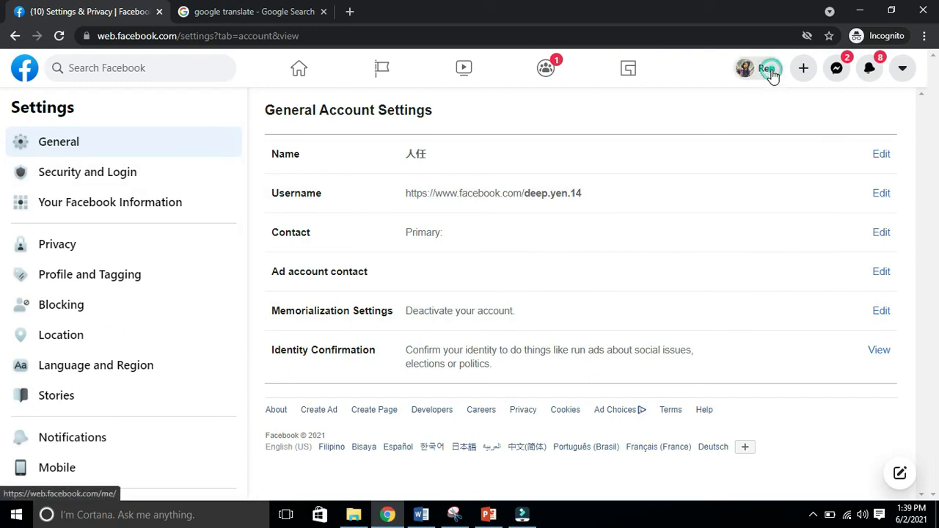
Load and refresh the profile page so it displays 人任 instead of Ren Ren.
left_click(766, 67)
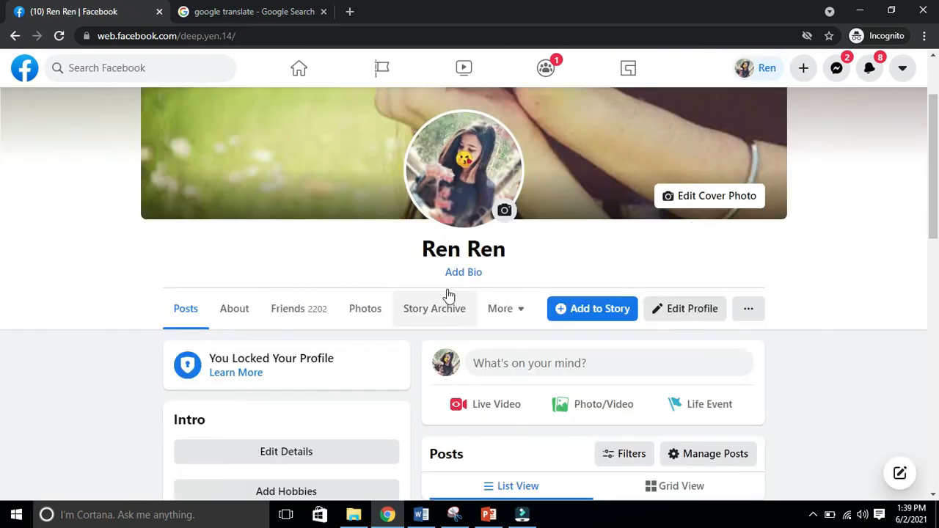
left_click(58, 35)
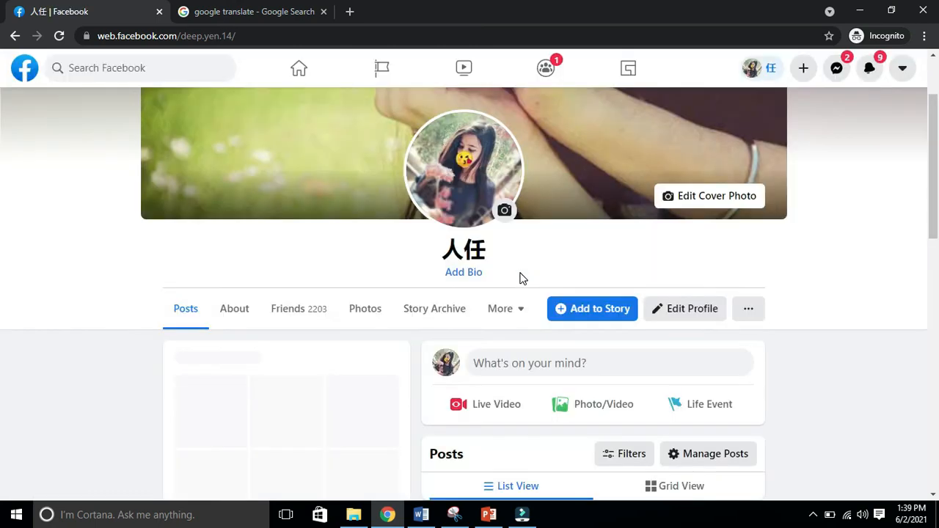
scroll("up", 3)
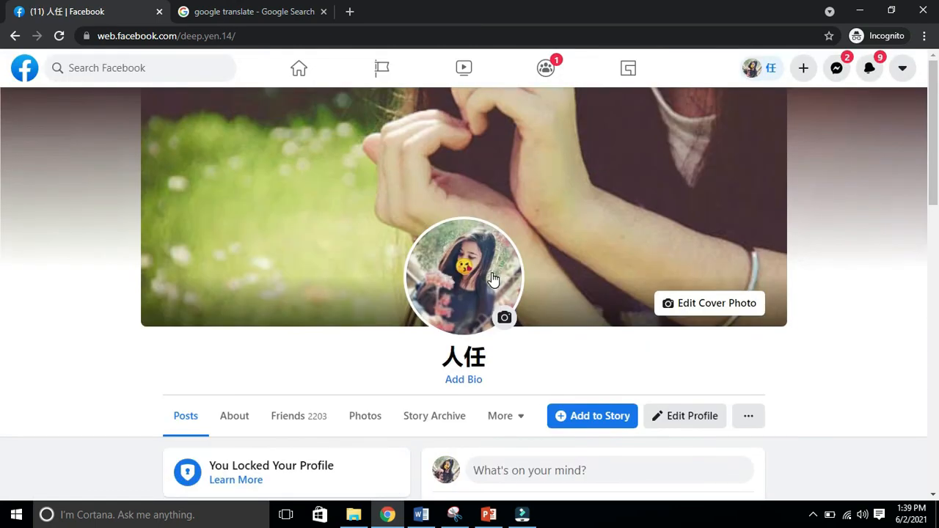